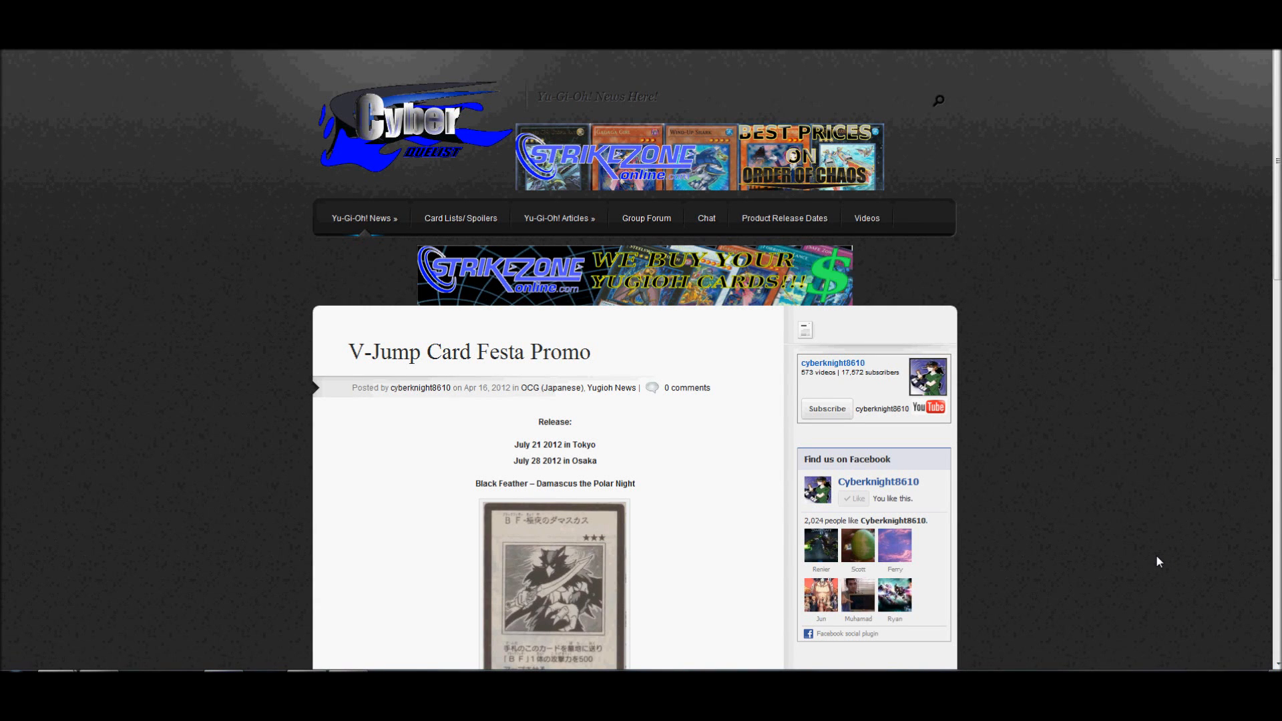
pyautogui.scroll(-3)
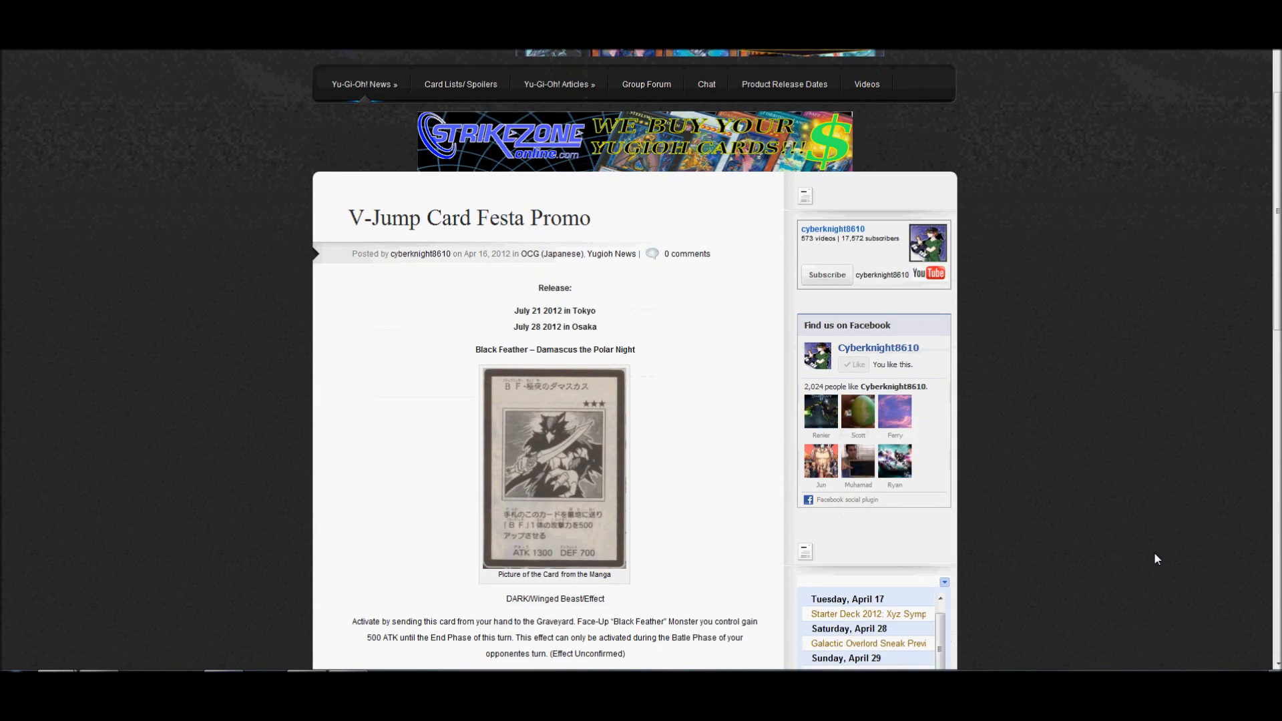
pyautogui.scroll(-3)
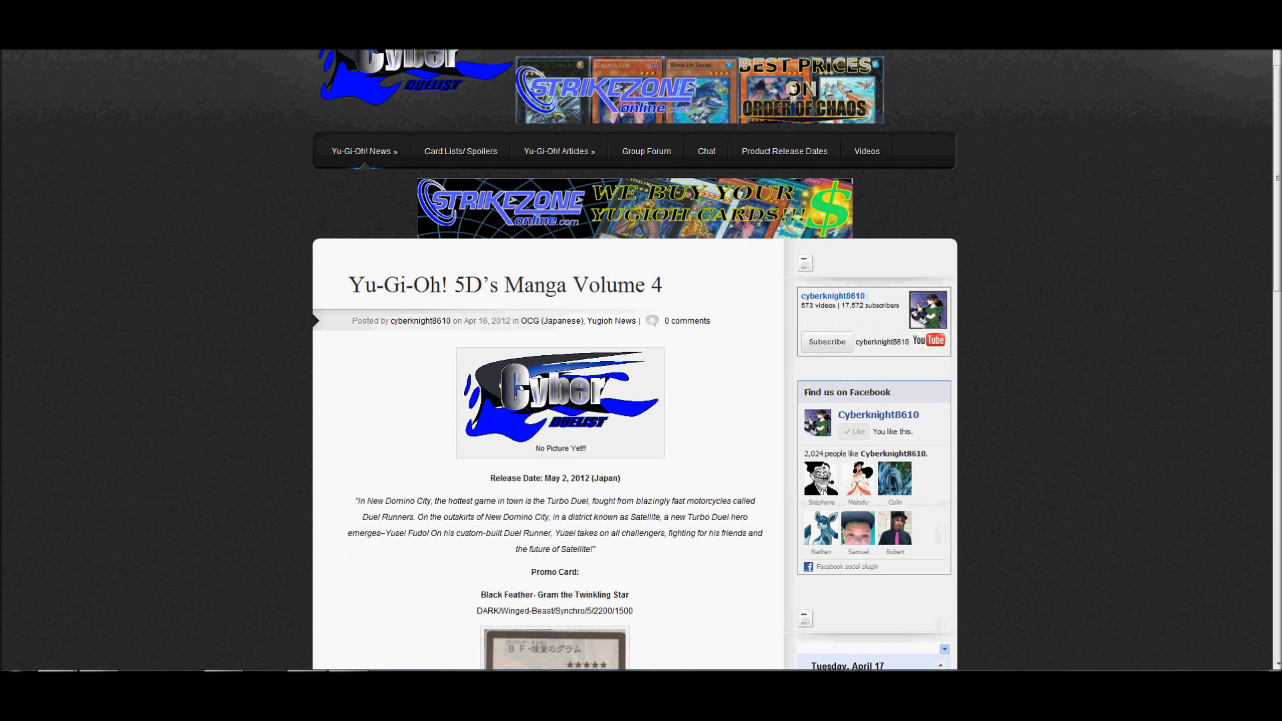
pyautogui.moveTo(227, 323)
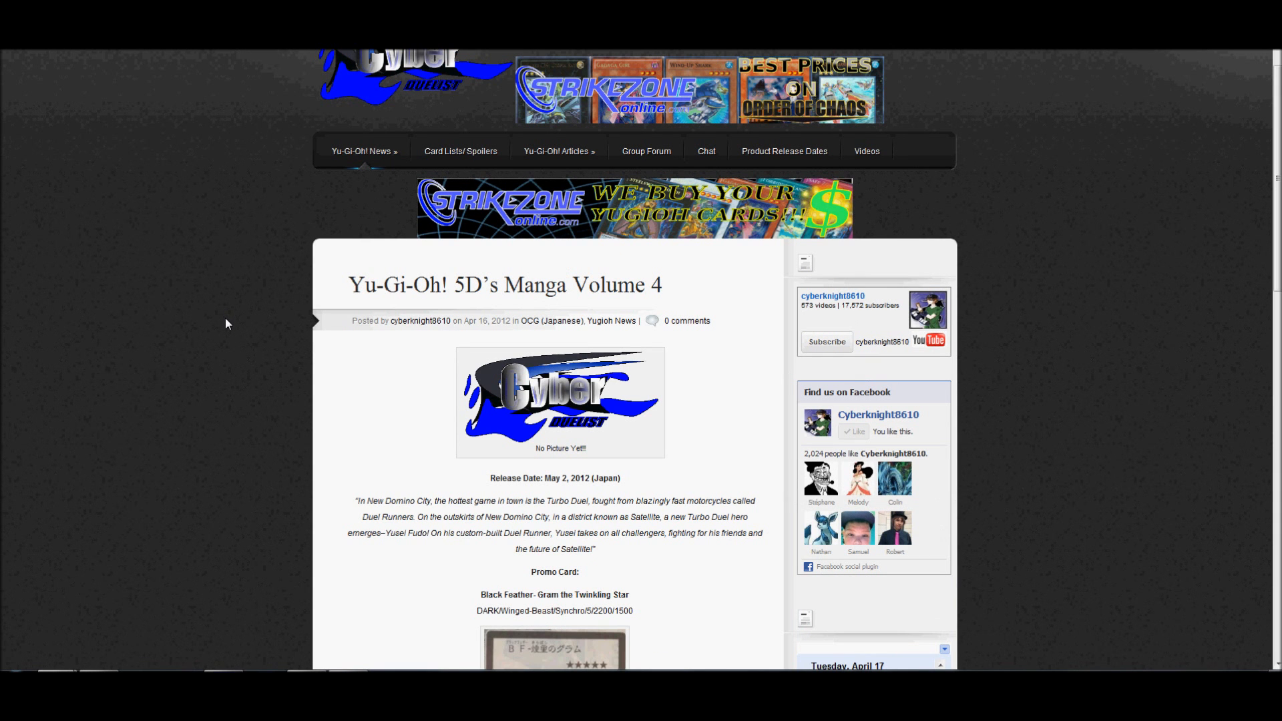
pyautogui.scroll(-3)
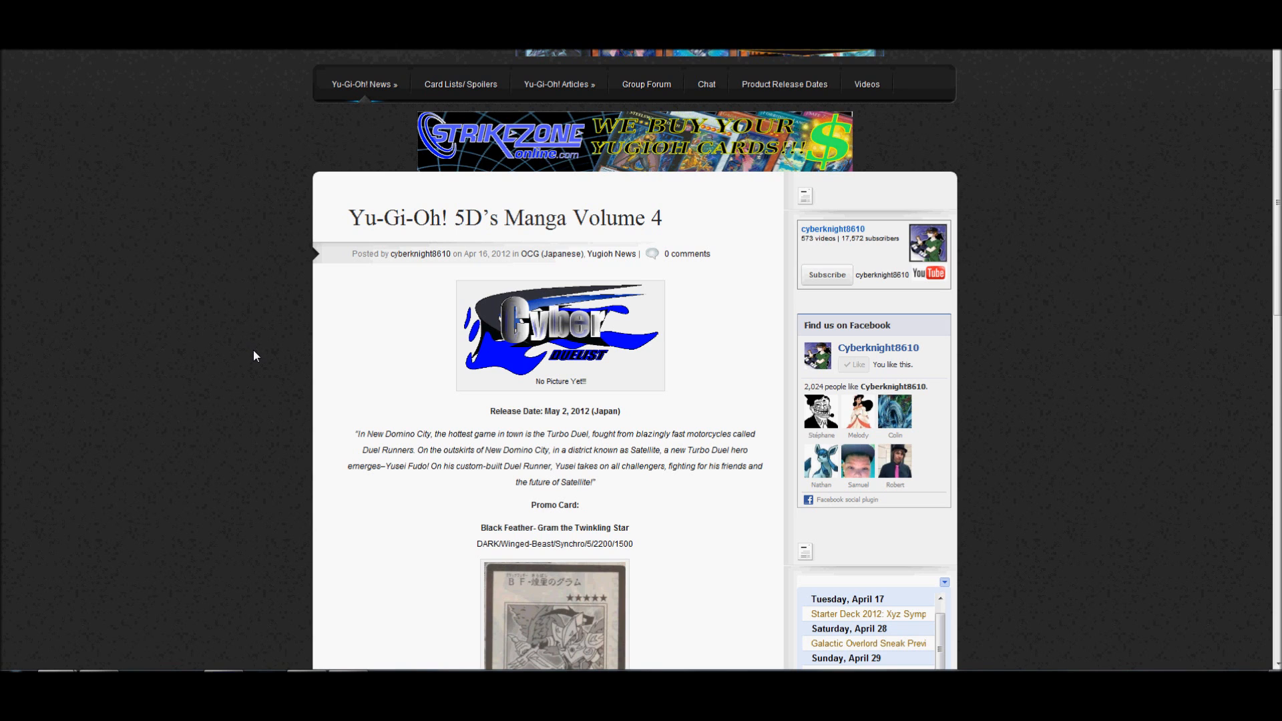
pyautogui.scroll(-3)
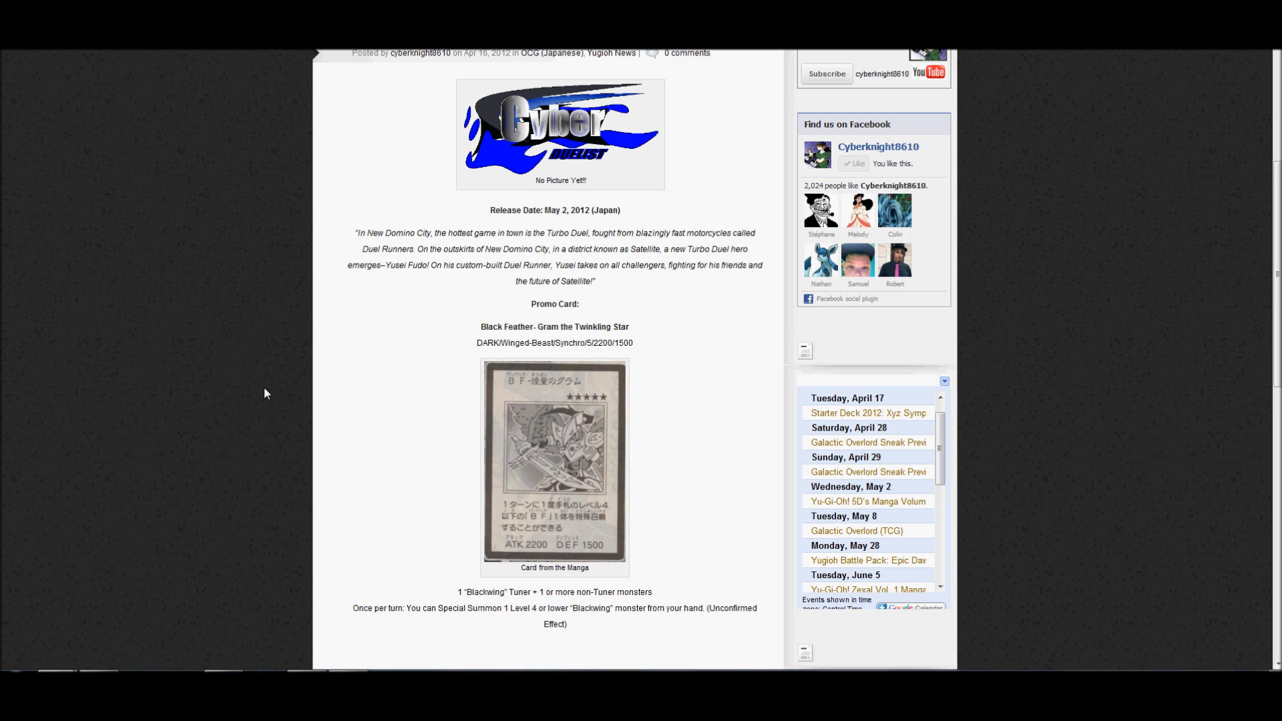
pyautogui.moveTo(326, 327)
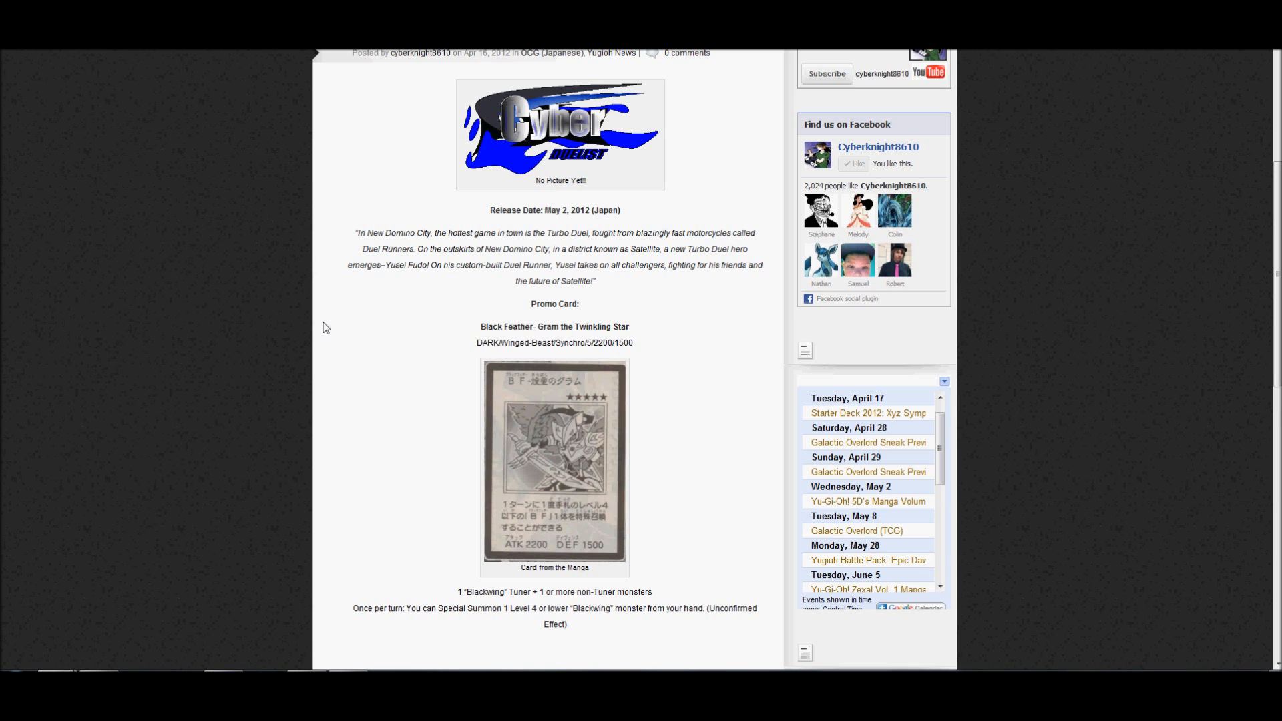
pyautogui.moveTo(356, 238)
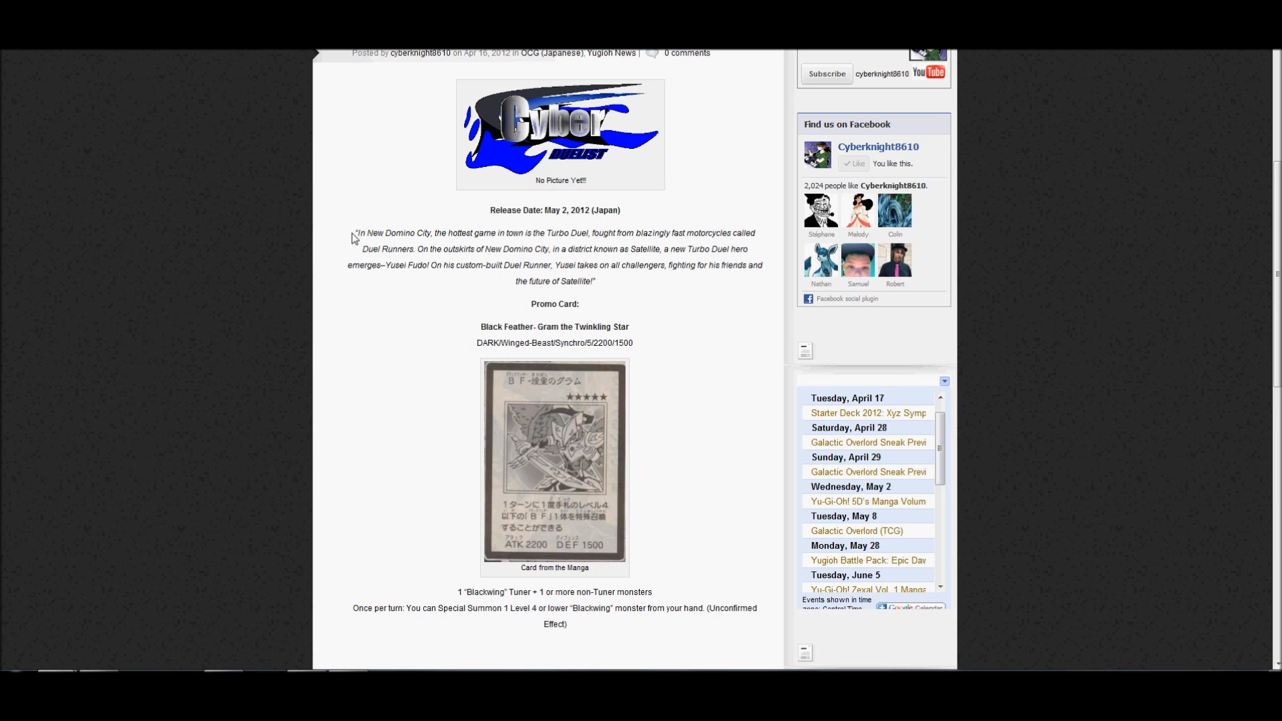
pyautogui.moveTo(354, 238)
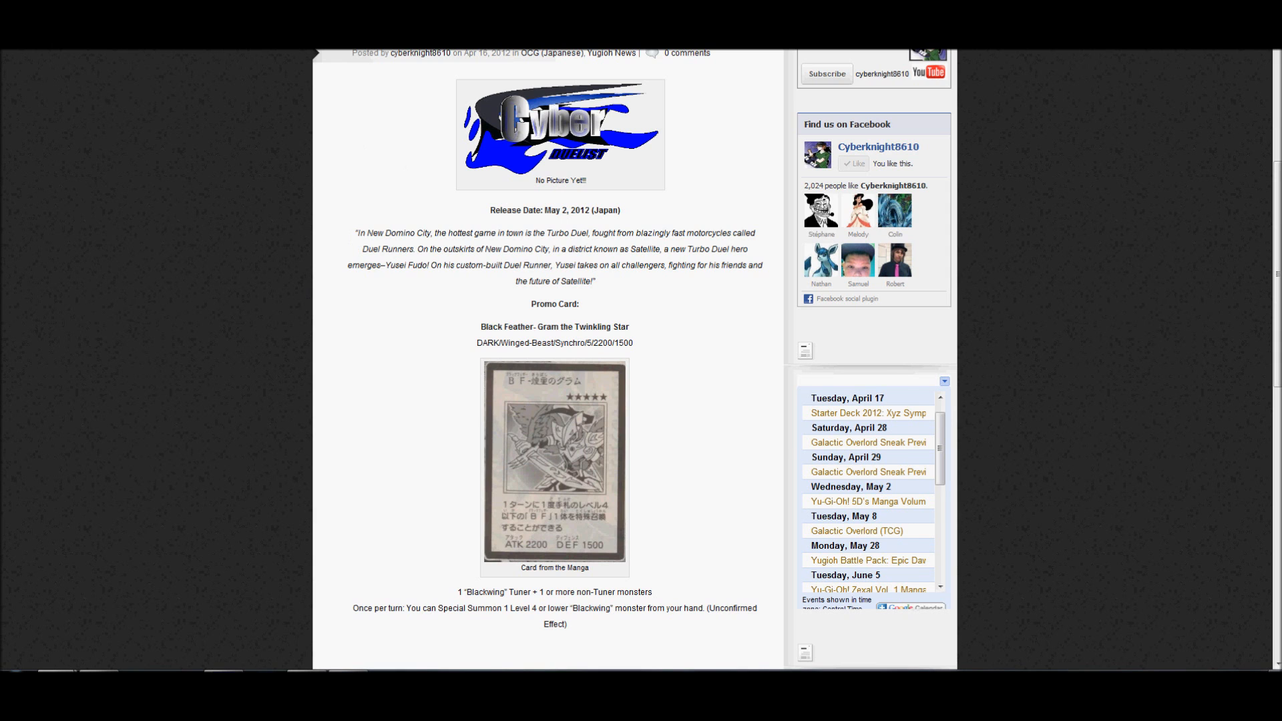
pyautogui.scroll(3)
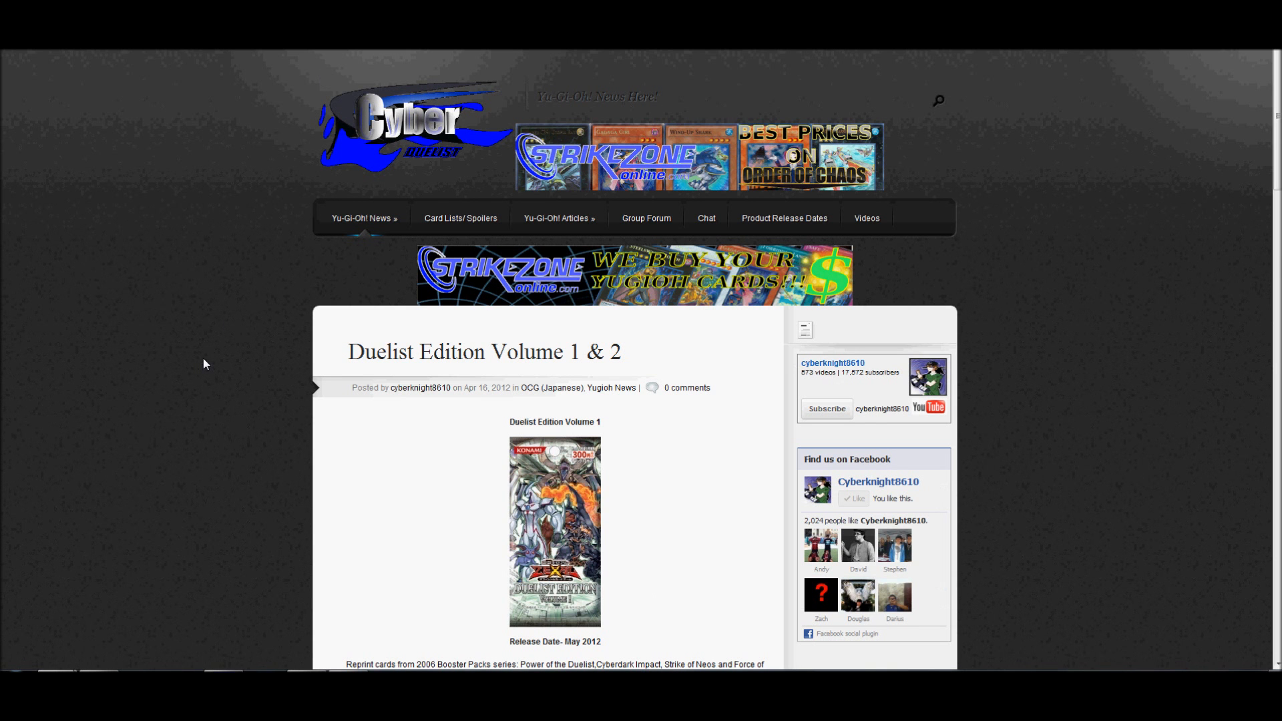
pyautogui.scroll(-3)
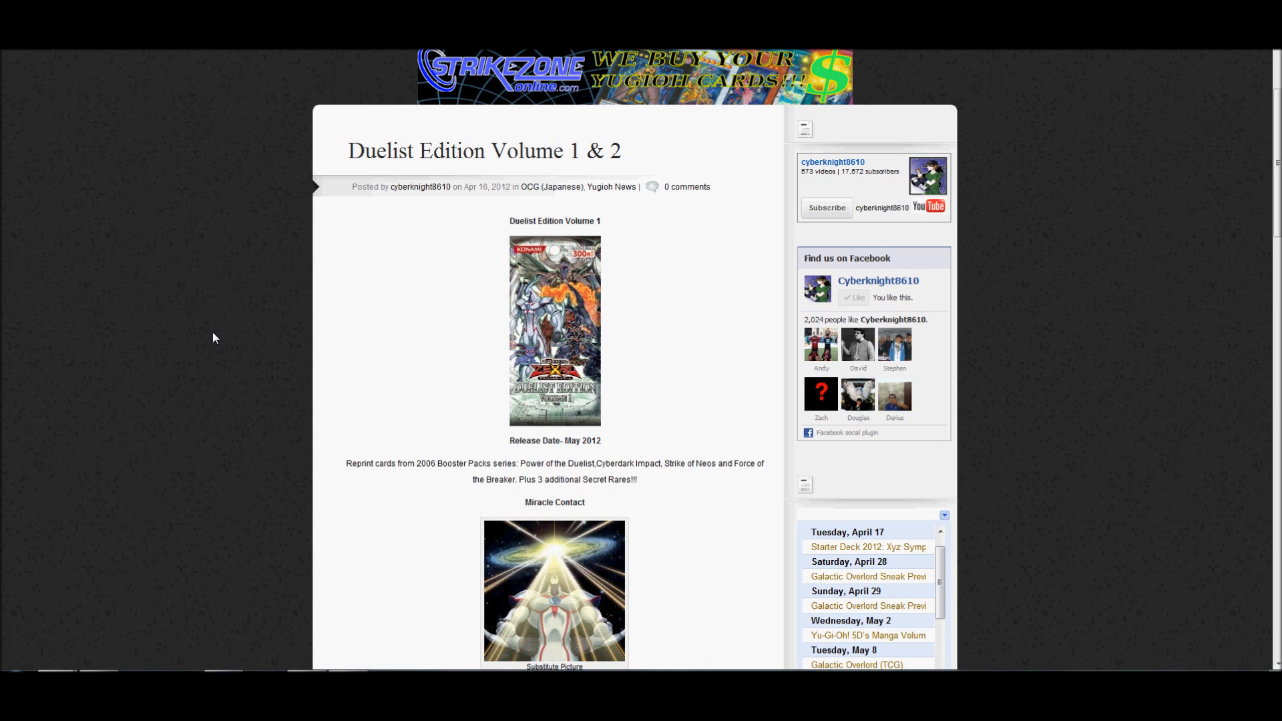
pyautogui.moveTo(205, 342)
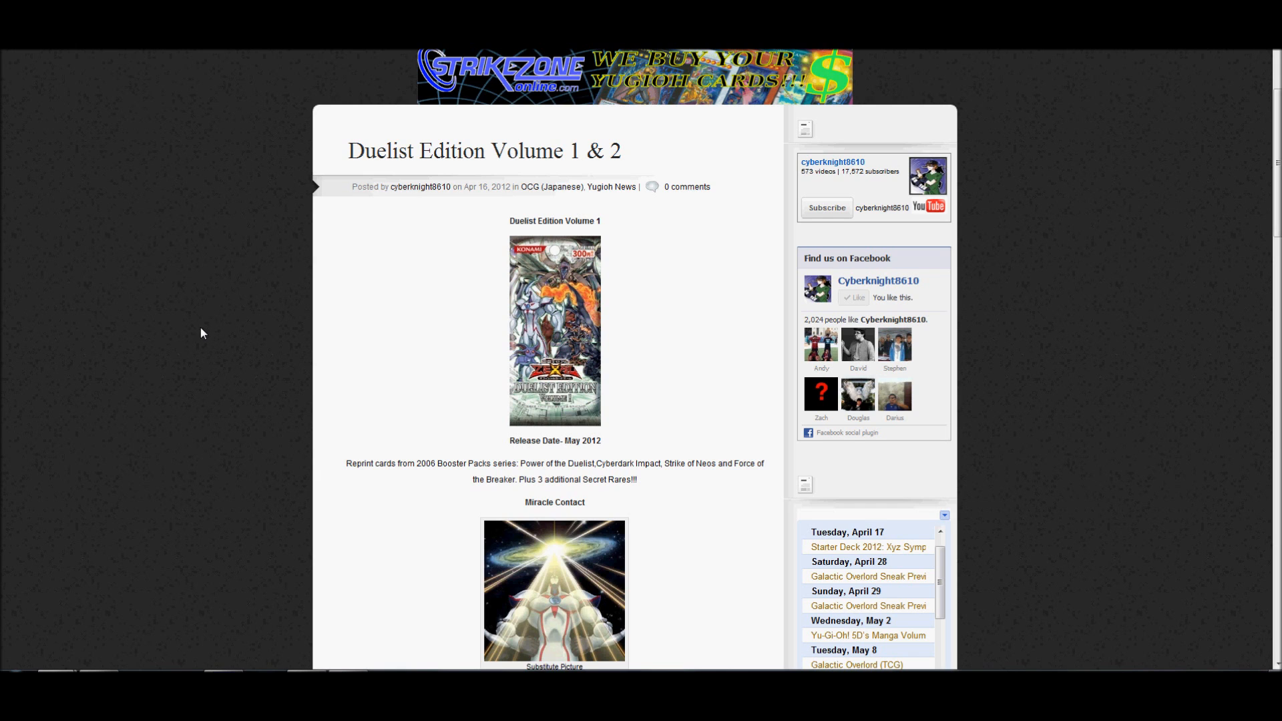
pyautogui.scroll(-3)
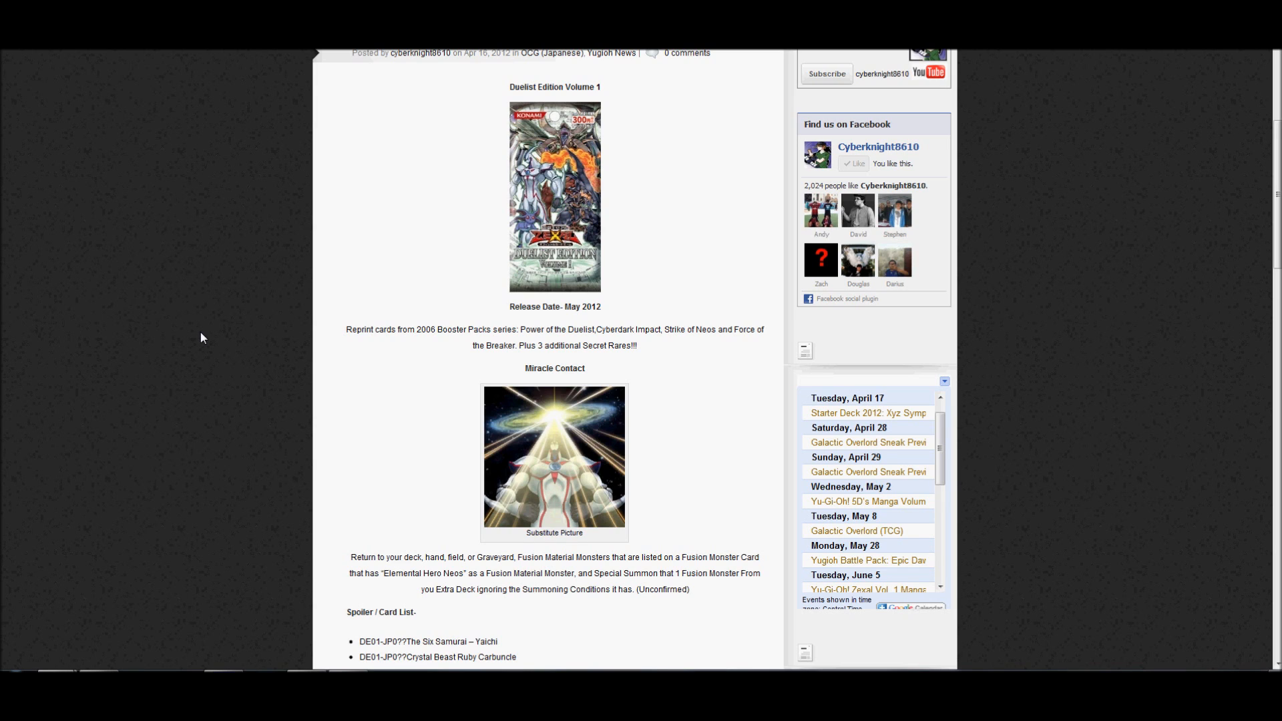
pyautogui.moveTo(438, 533)
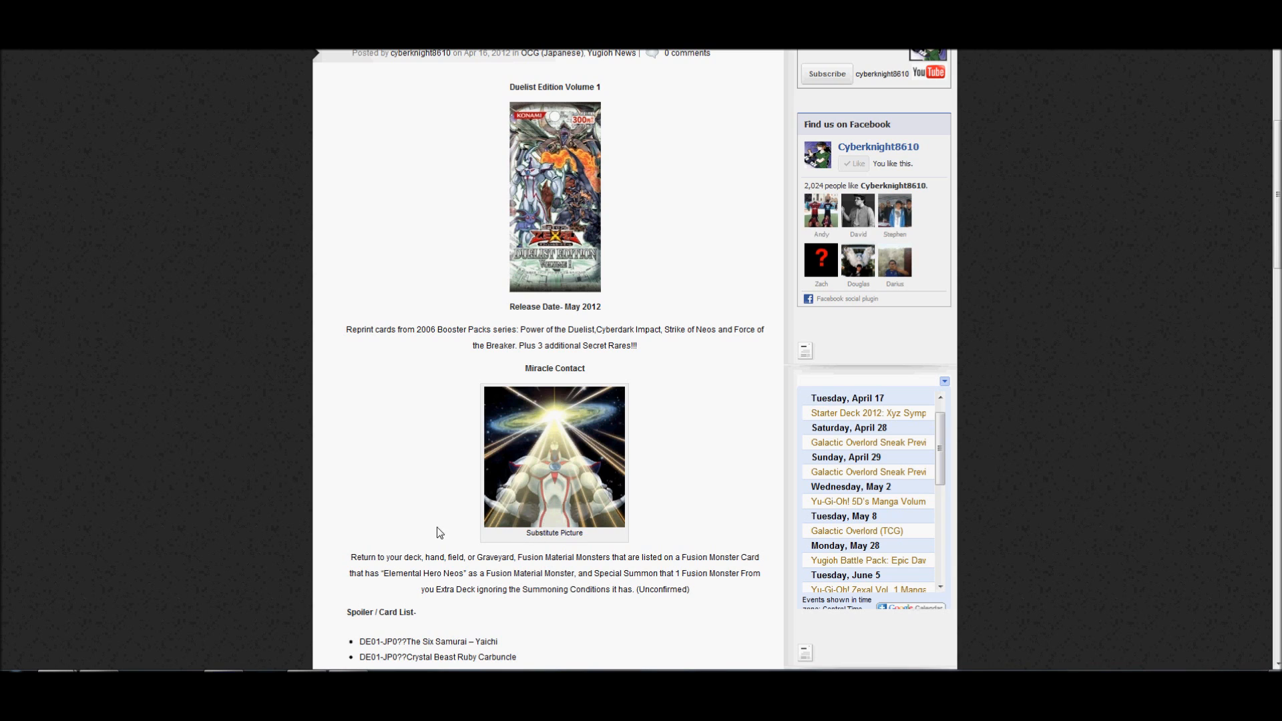
pyautogui.moveTo(373, 536)
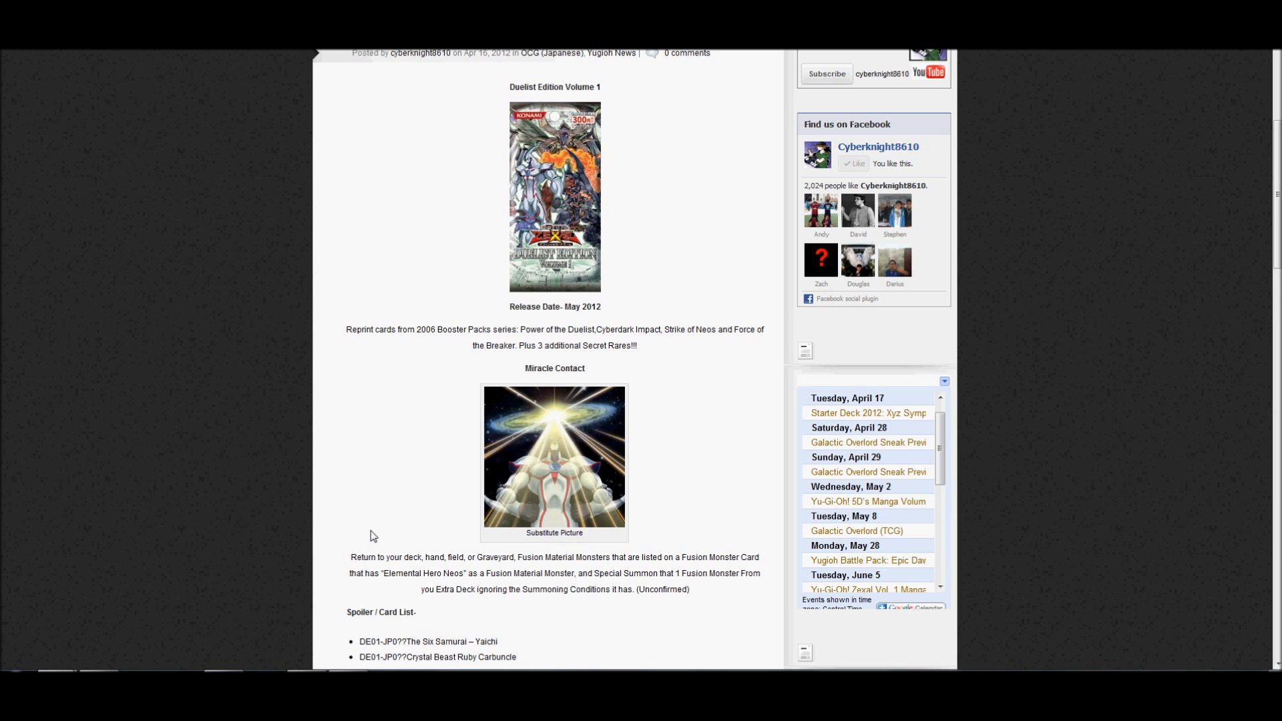
pyautogui.moveTo(379, 521)
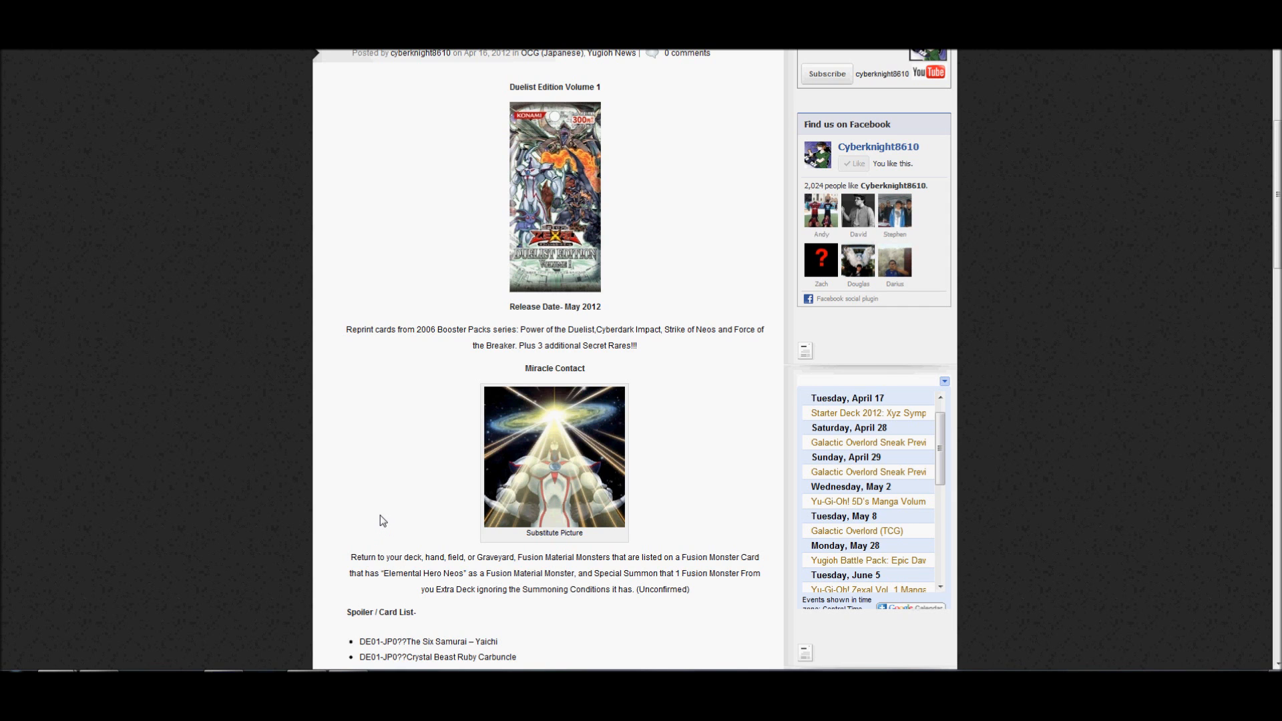
pyautogui.scroll(-3)
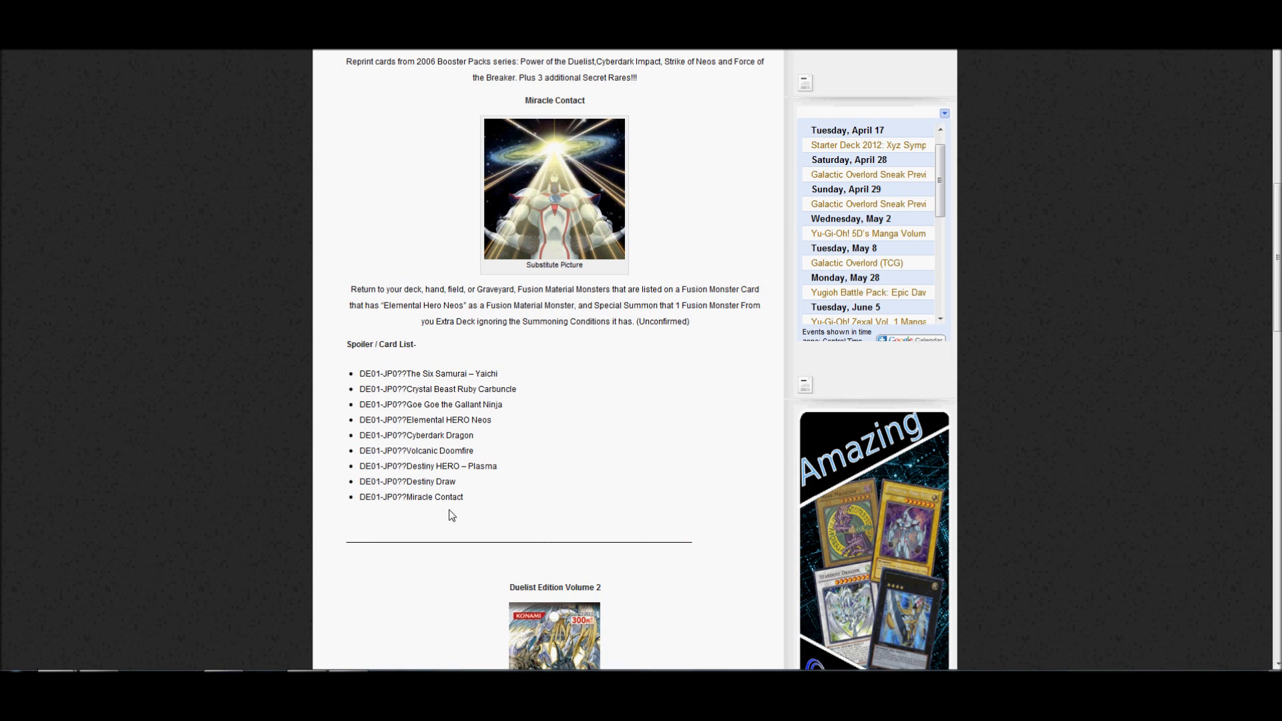
pyautogui.scroll(-3)
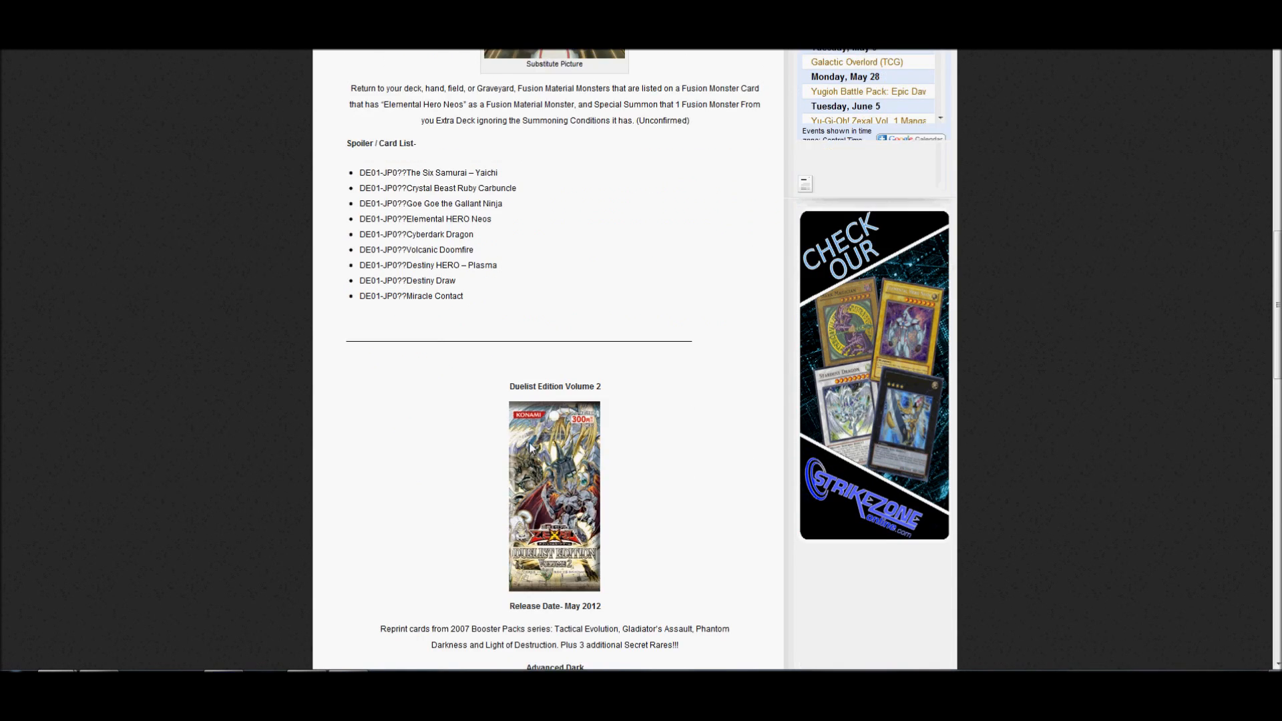
pyautogui.scroll(-3)
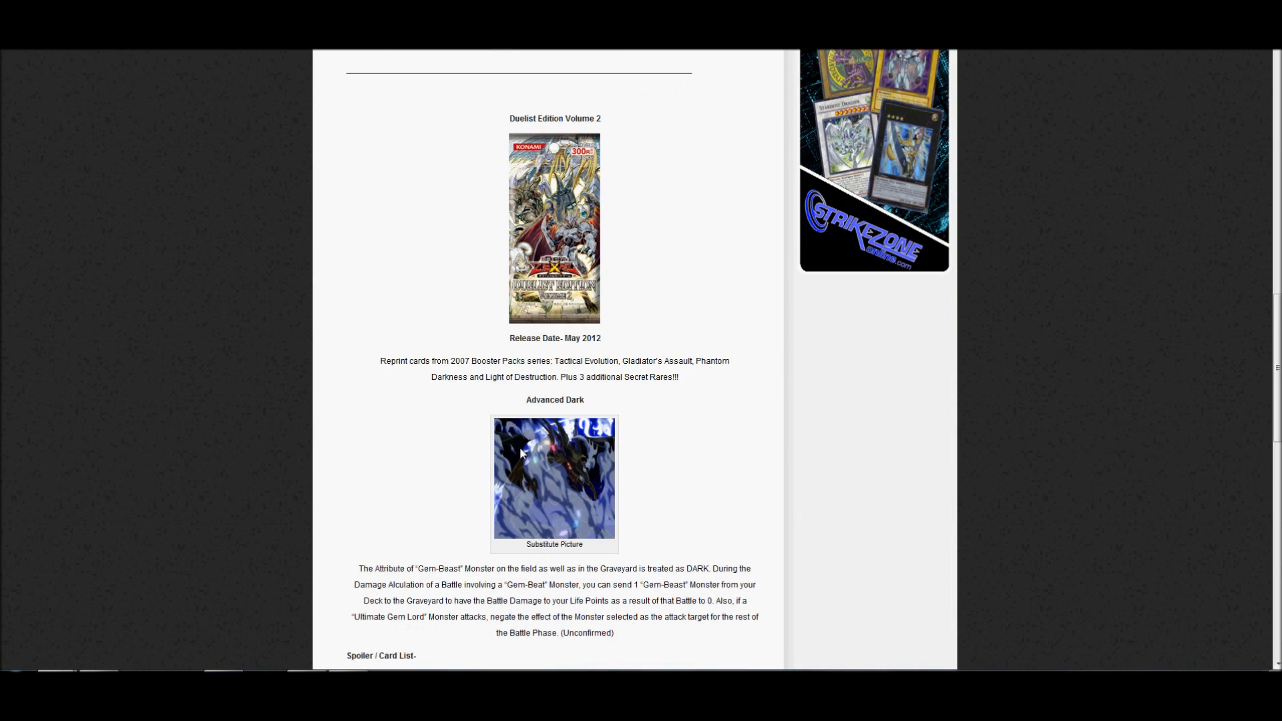
pyautogui.moveTo(769, 472)
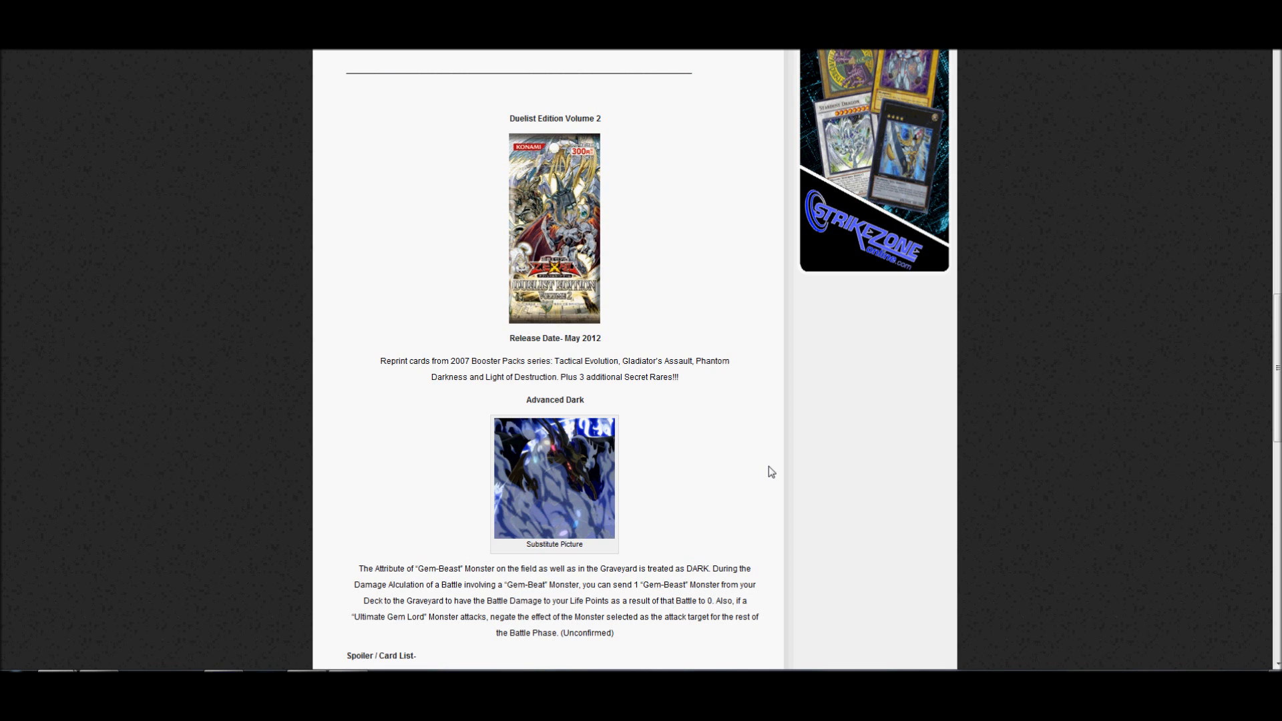
pyautogui.scroll(-3)
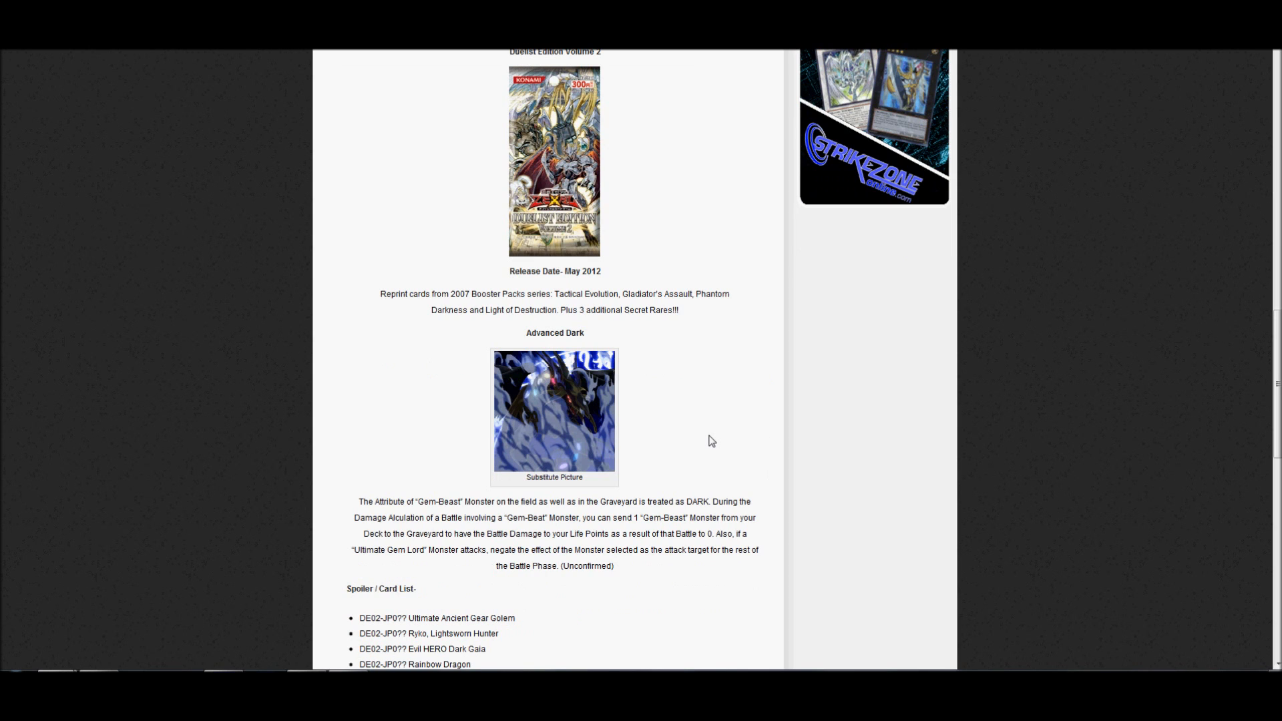